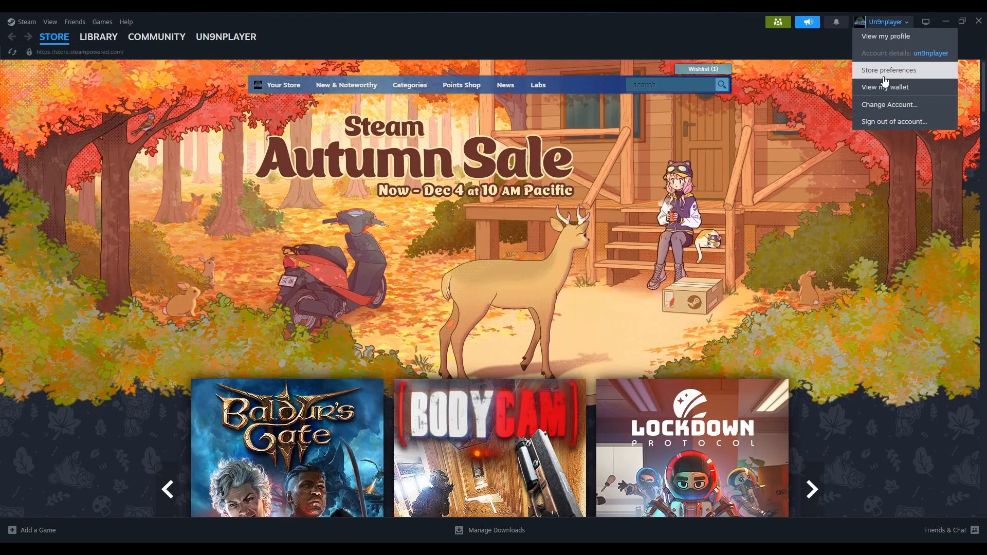
# - Close the account dropdown and open Steam > Settings to the Account page
pyautogui.click(884, 22)
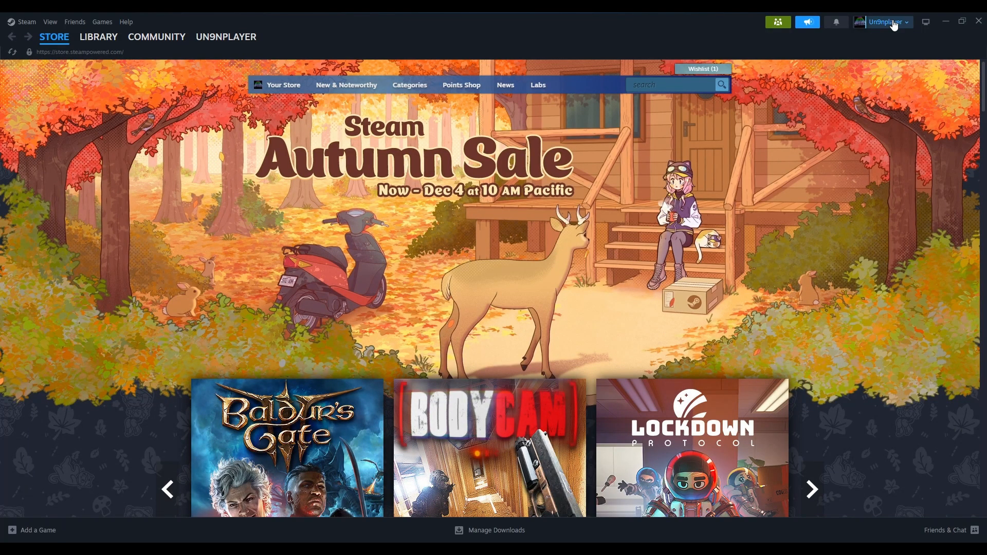
pyautogui.click(884, 22)
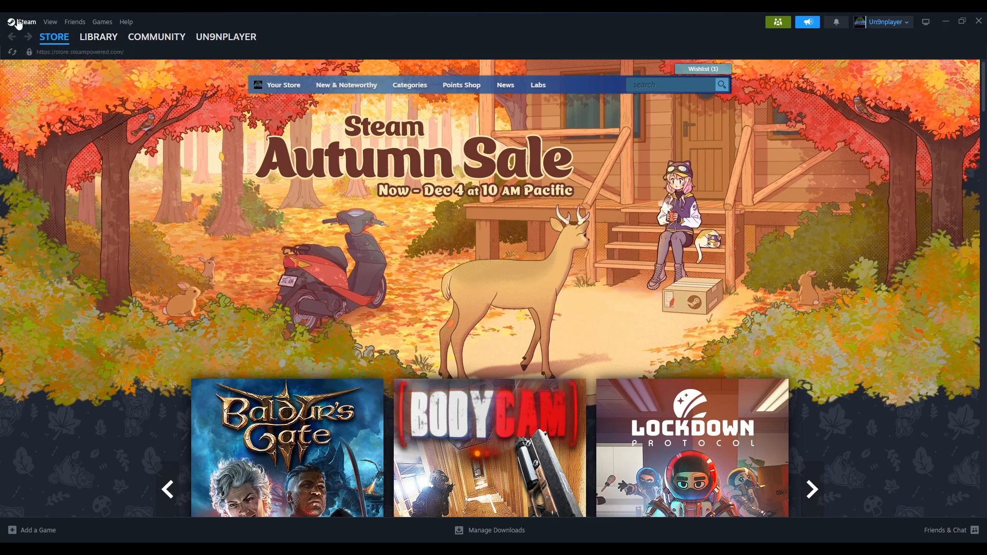
pyautogui.click(25, 22)
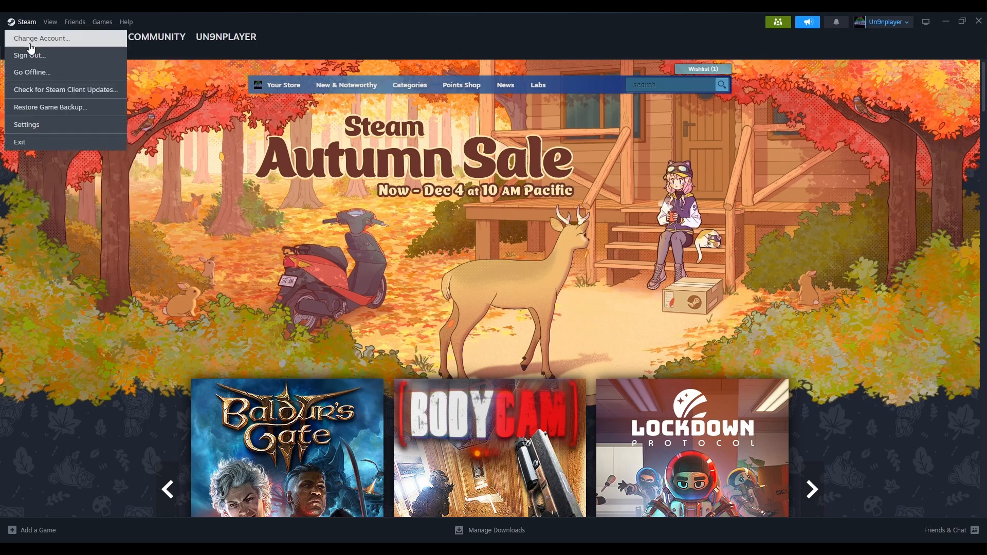
pyautogui.click(27, 126)
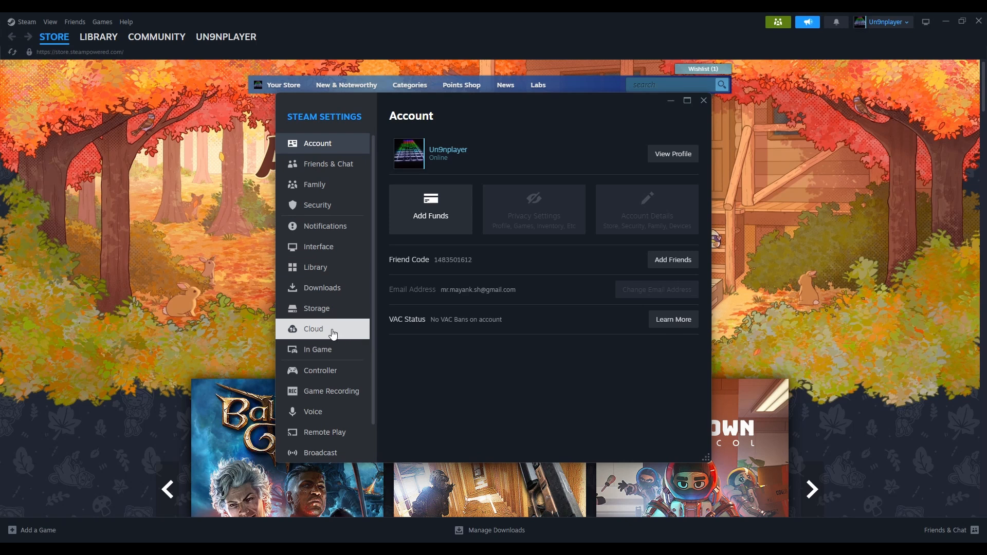